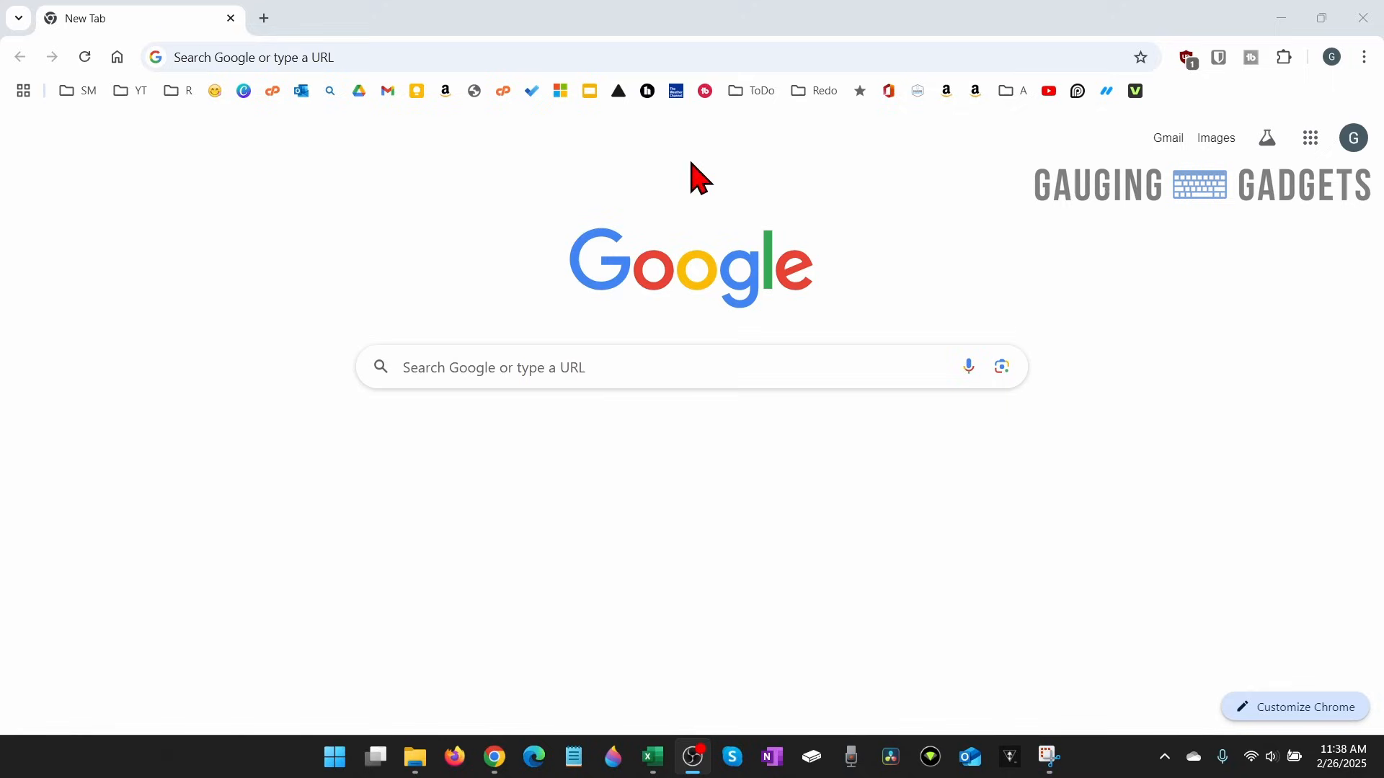
{"action": "mouse_move", "coordinate": [910, 553]}
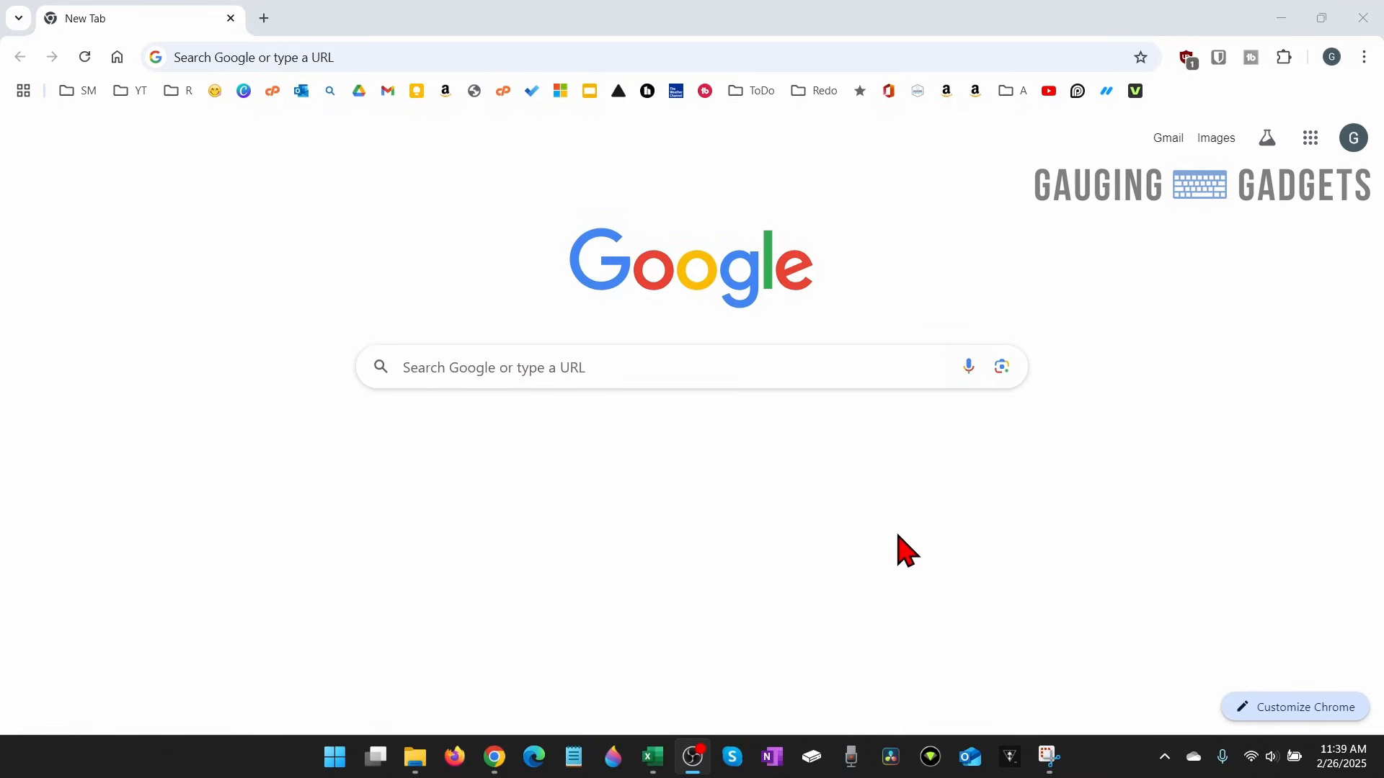
{"action": "mouse_move", "coordinate": [650, 298]}
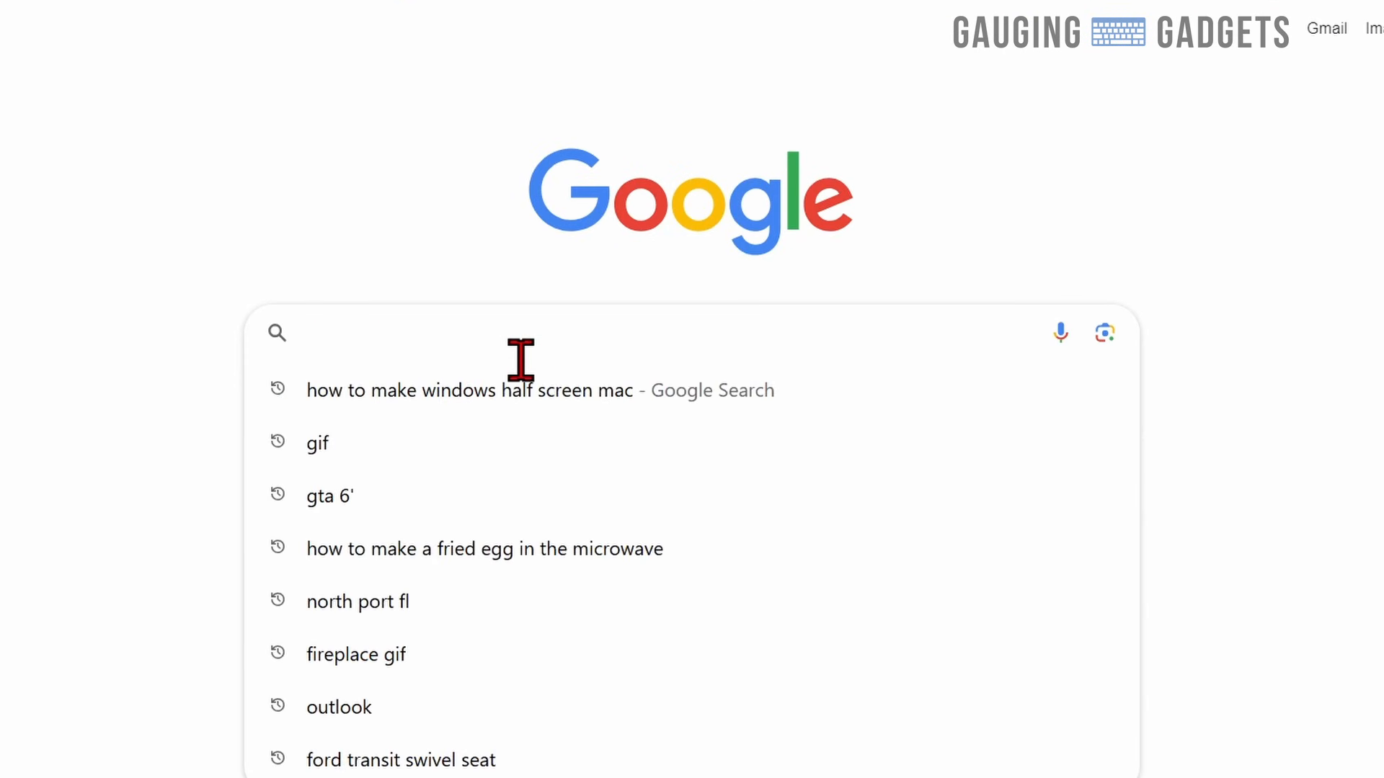
Save the Wikimedia Commons black hole GIF from the image results into the test folder as 'test'.
{"action": "left_click", "coordinate": [316, 442]}
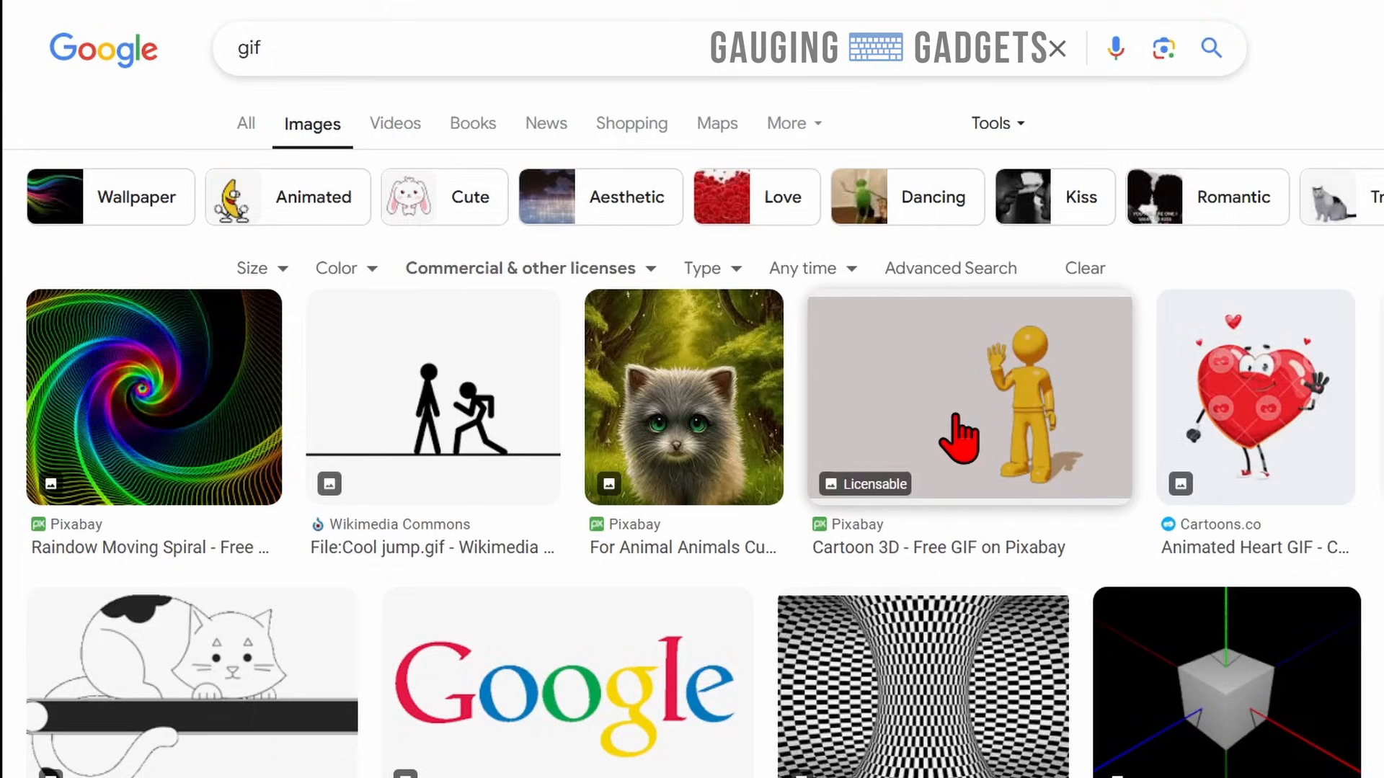
{"action": "scroll", "scroll_direction": "down", "scroll_amount": 3}
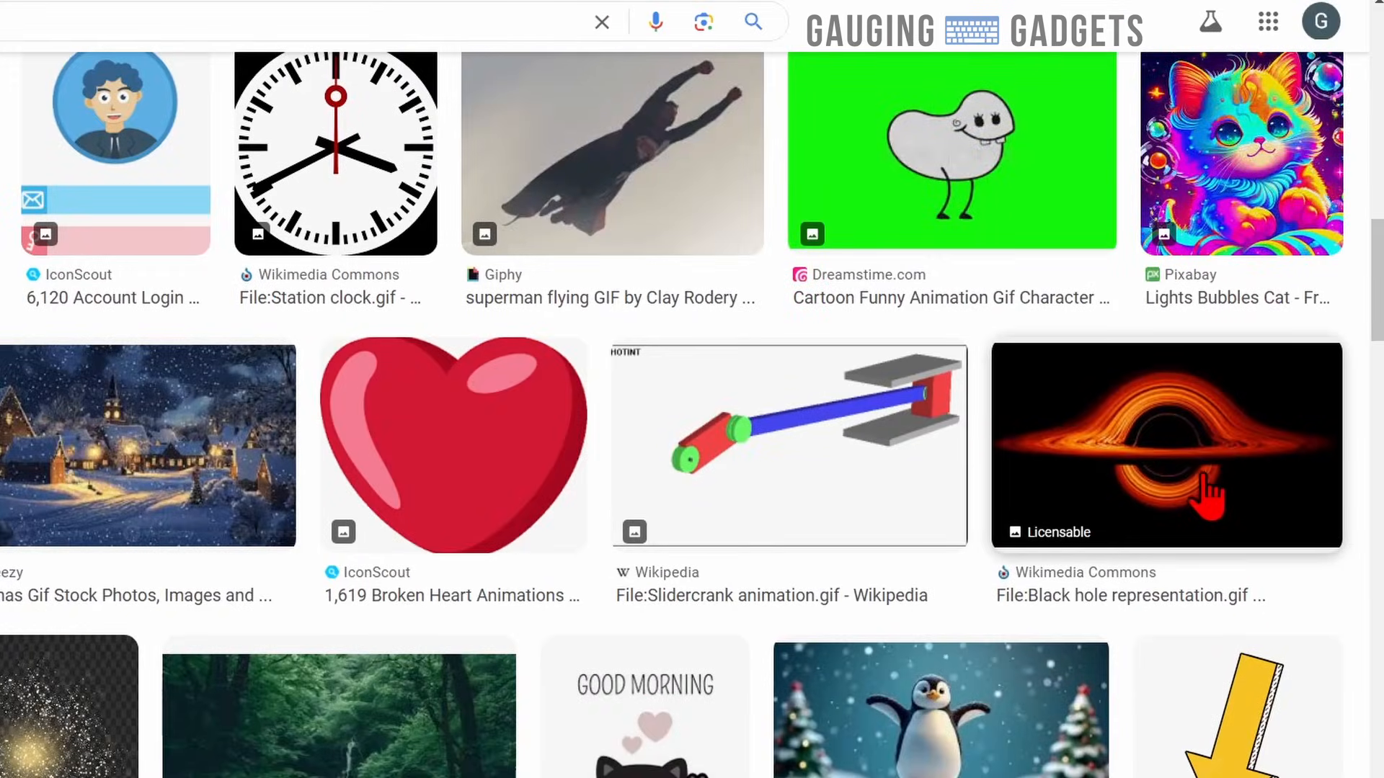
{"action": "left_click", "coordinate": [1165, 446]}
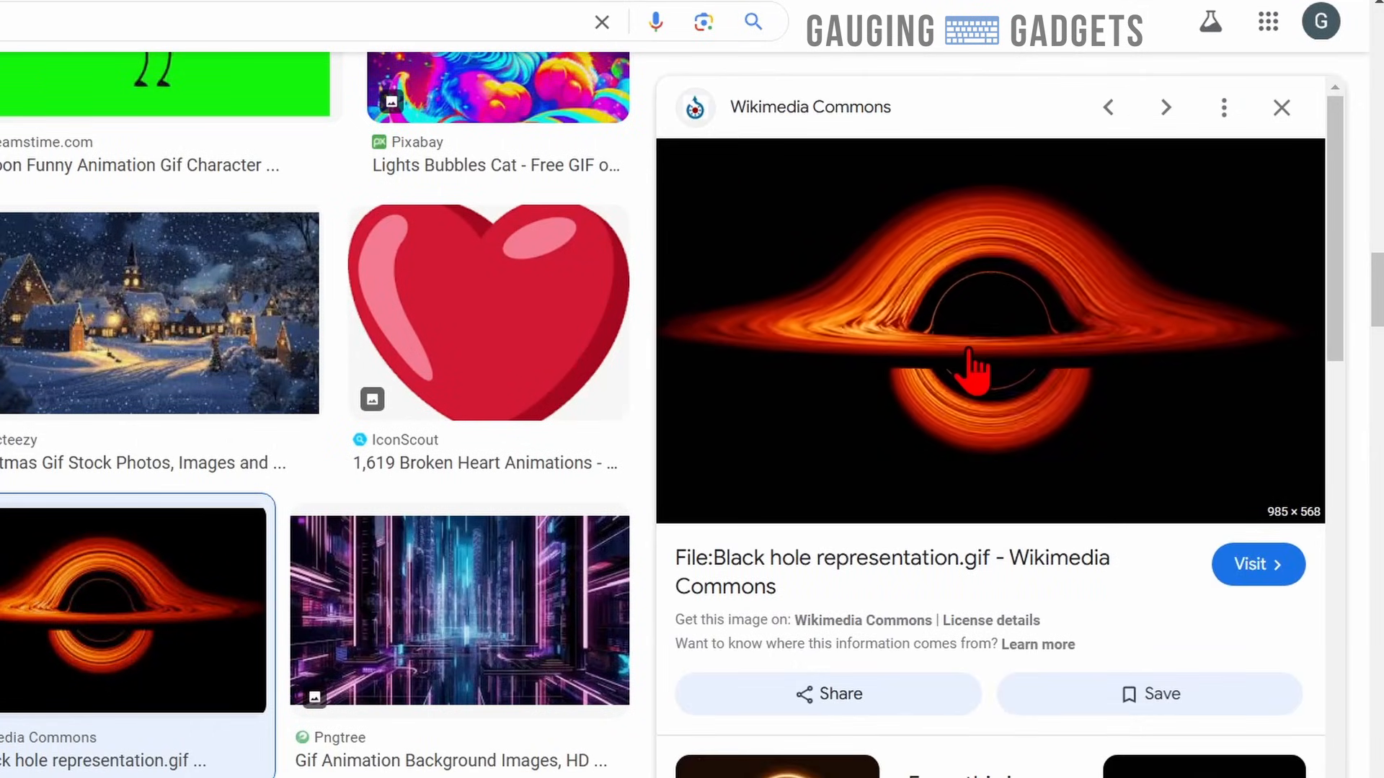
{"action": "right_click", "coordinate": [970, 371]}
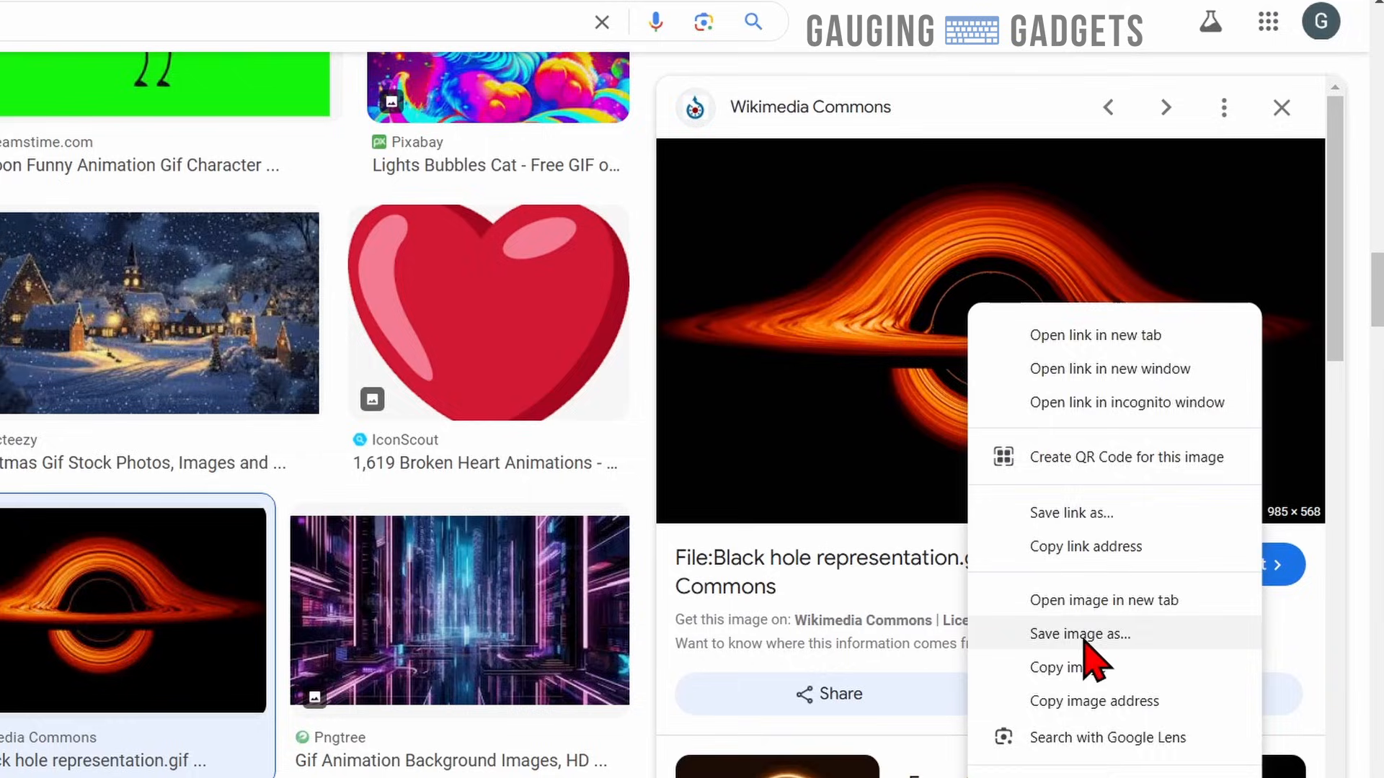
{"action": "left_click", "coordinate": [1080, 634]}
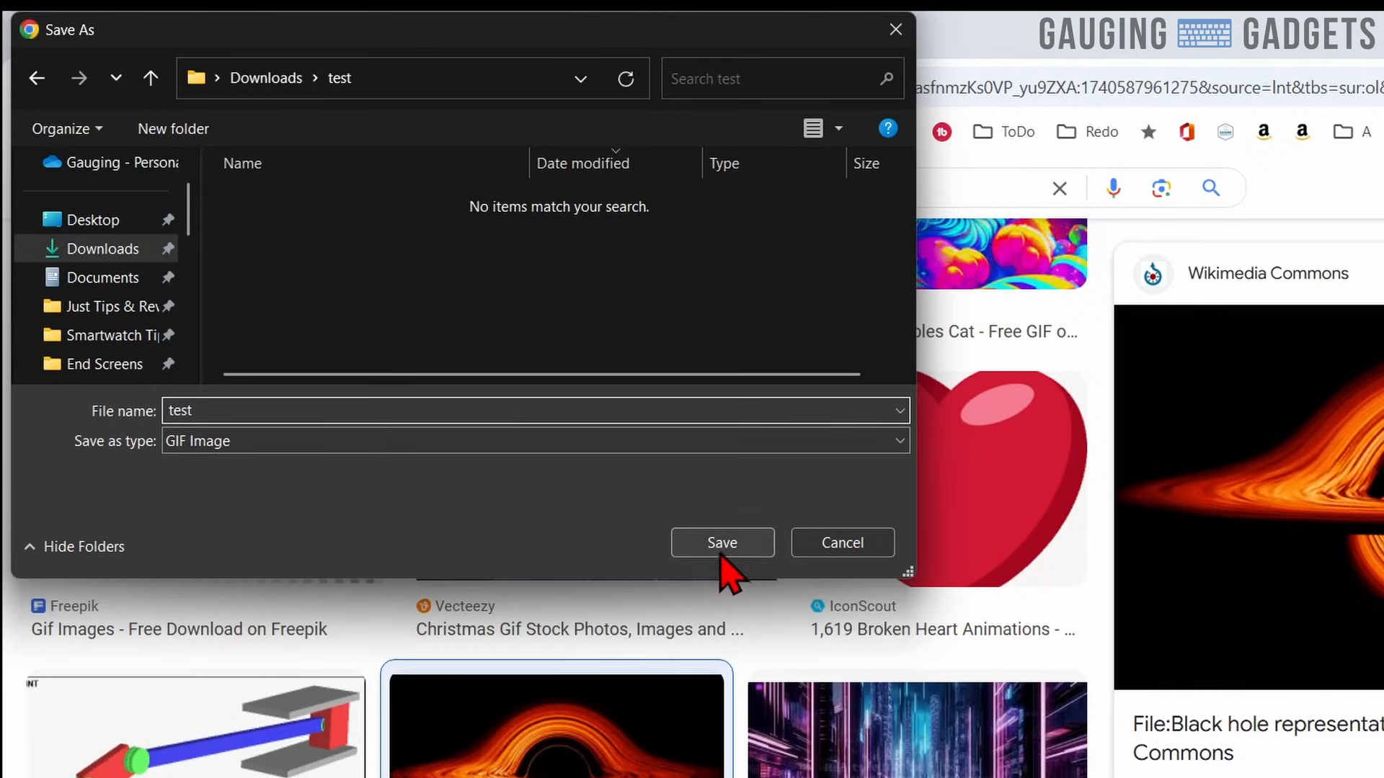
{"action": "left_click", "coordinate": [722, 542]}
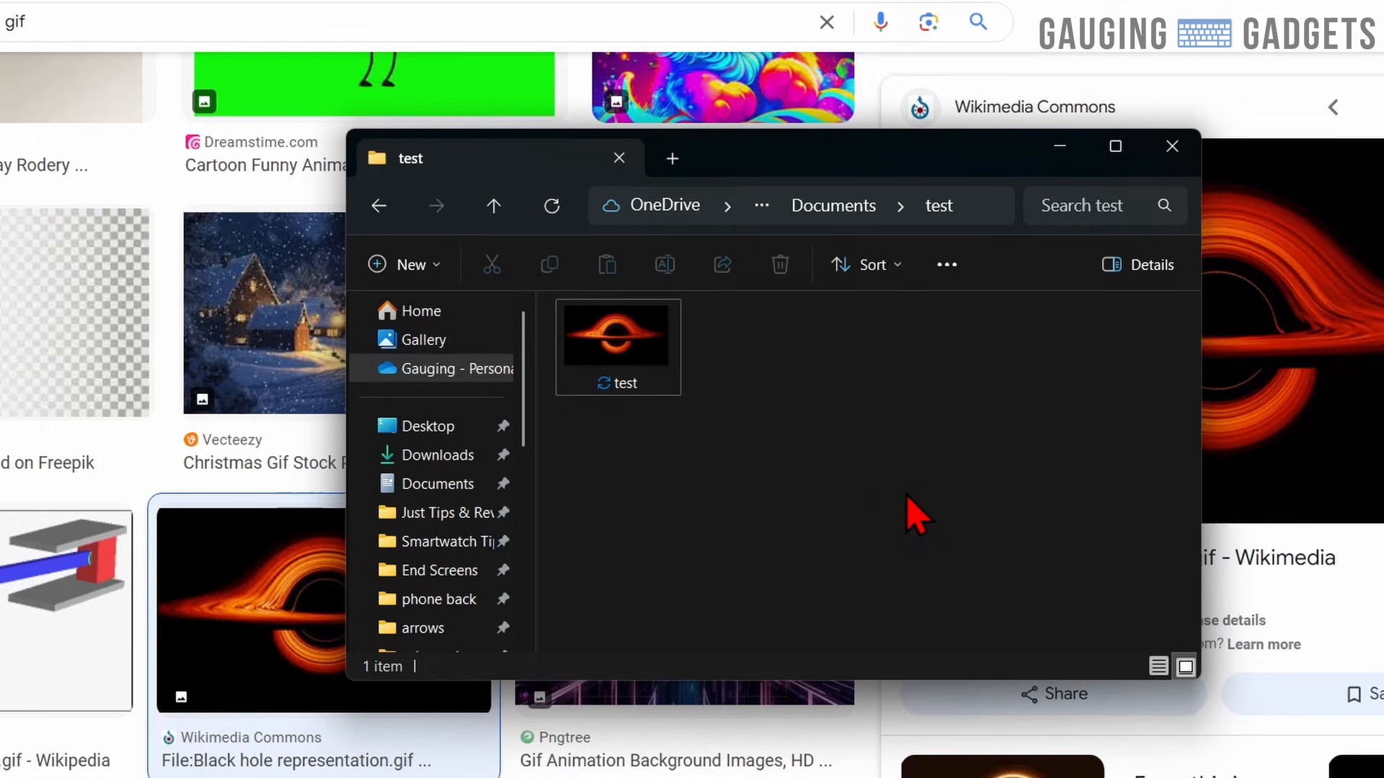
Rename the saved 'test' black hole GIF in the test folder to 'test.png'.
{"action": "right_click", "coordinate": [615, 335]}
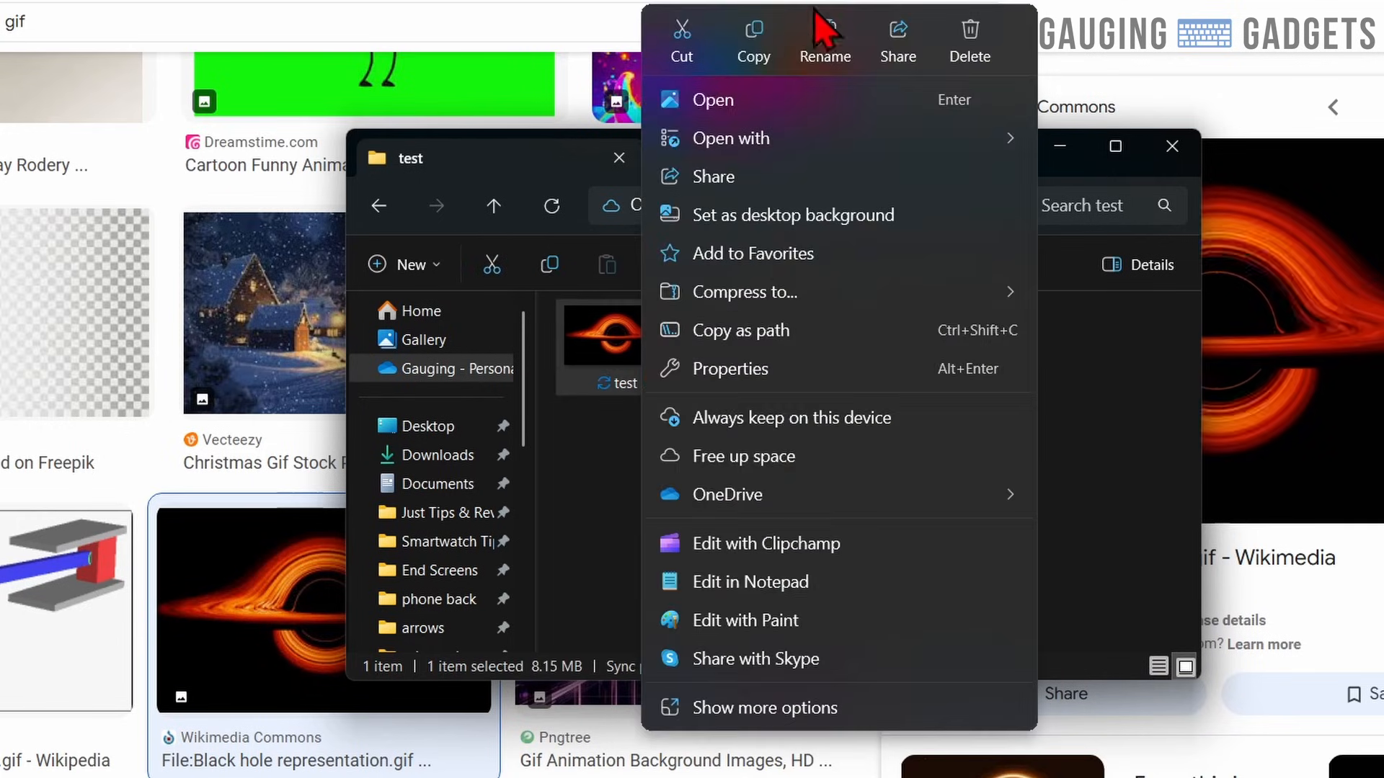
{"action": "left_click", "coordinate": [823, 40]}
{"action": "type", "text": "test.png"}
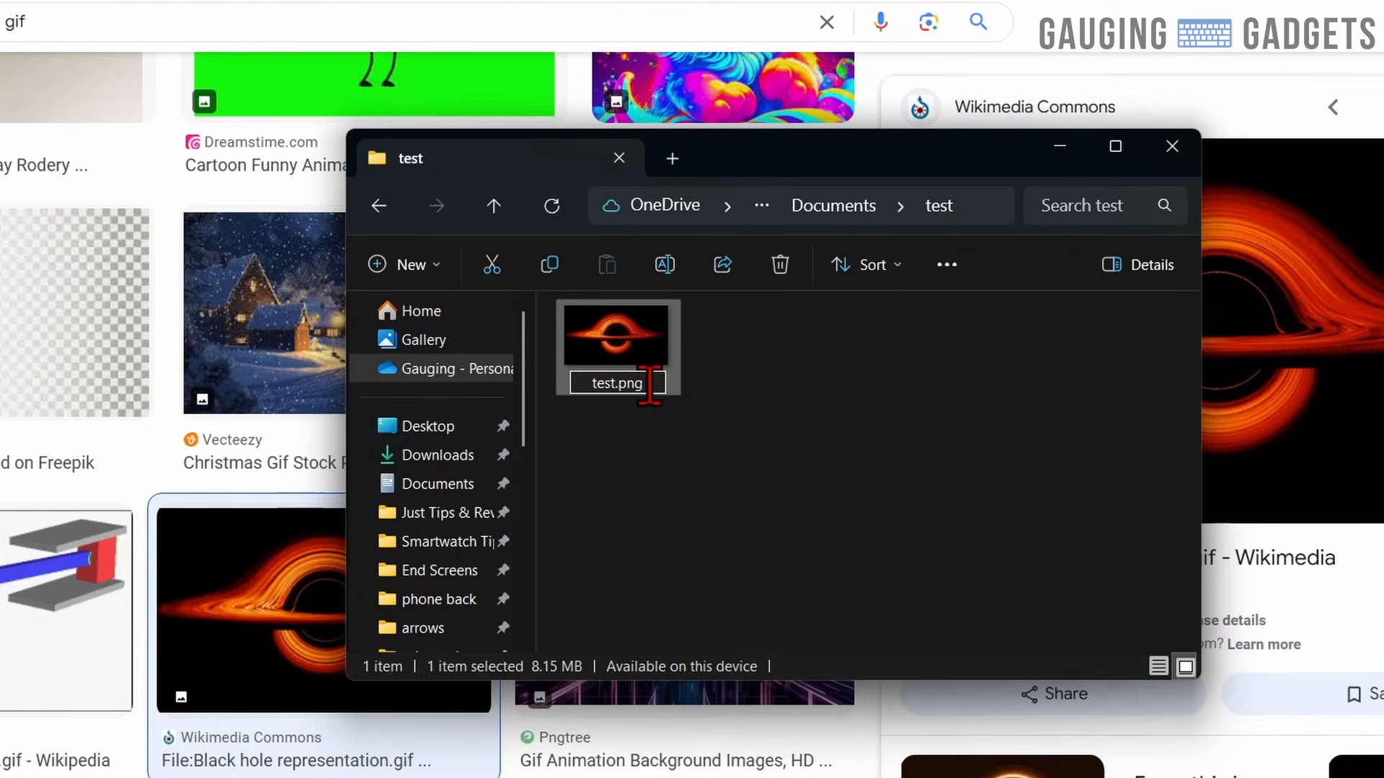
{"action": "left_click", "coordinate": [782, 445]}
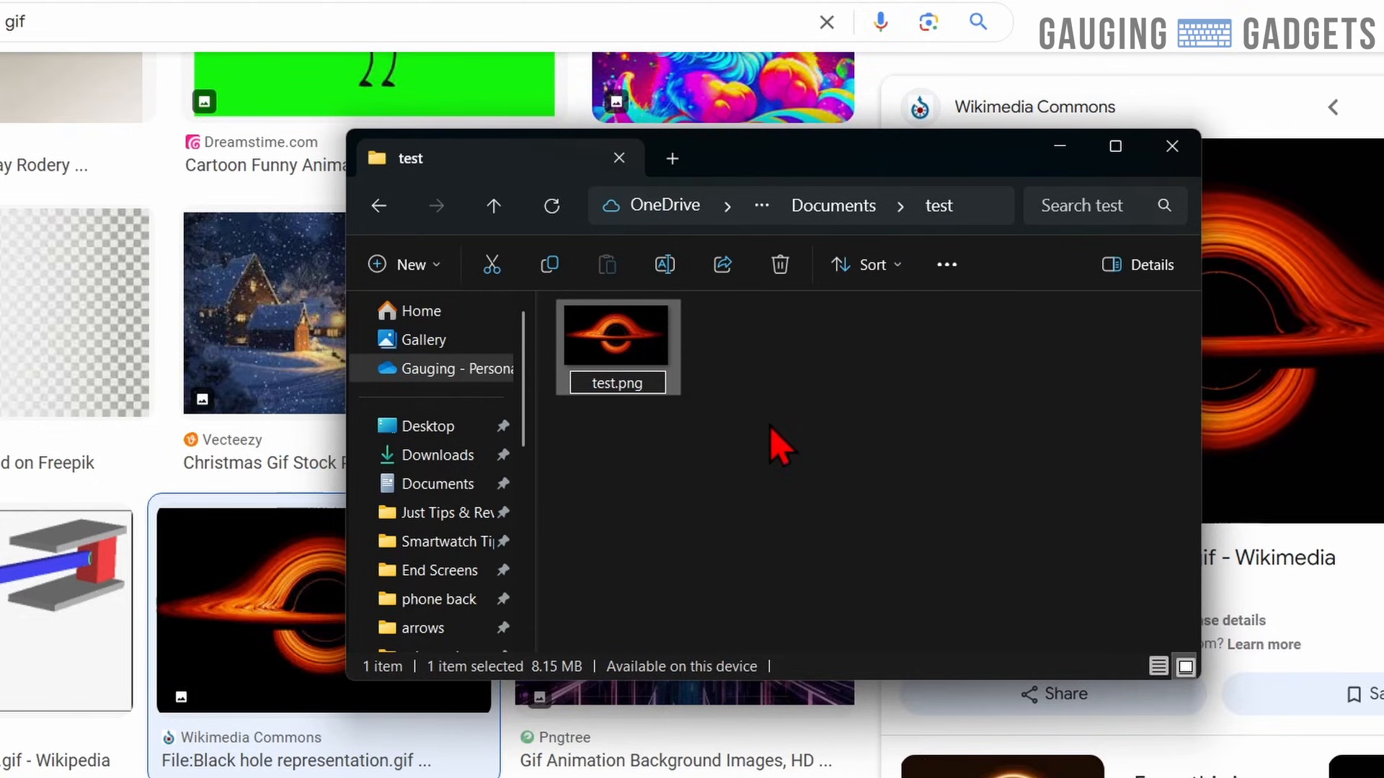
{"action": "left_click", "coordinate": [777, 445]}
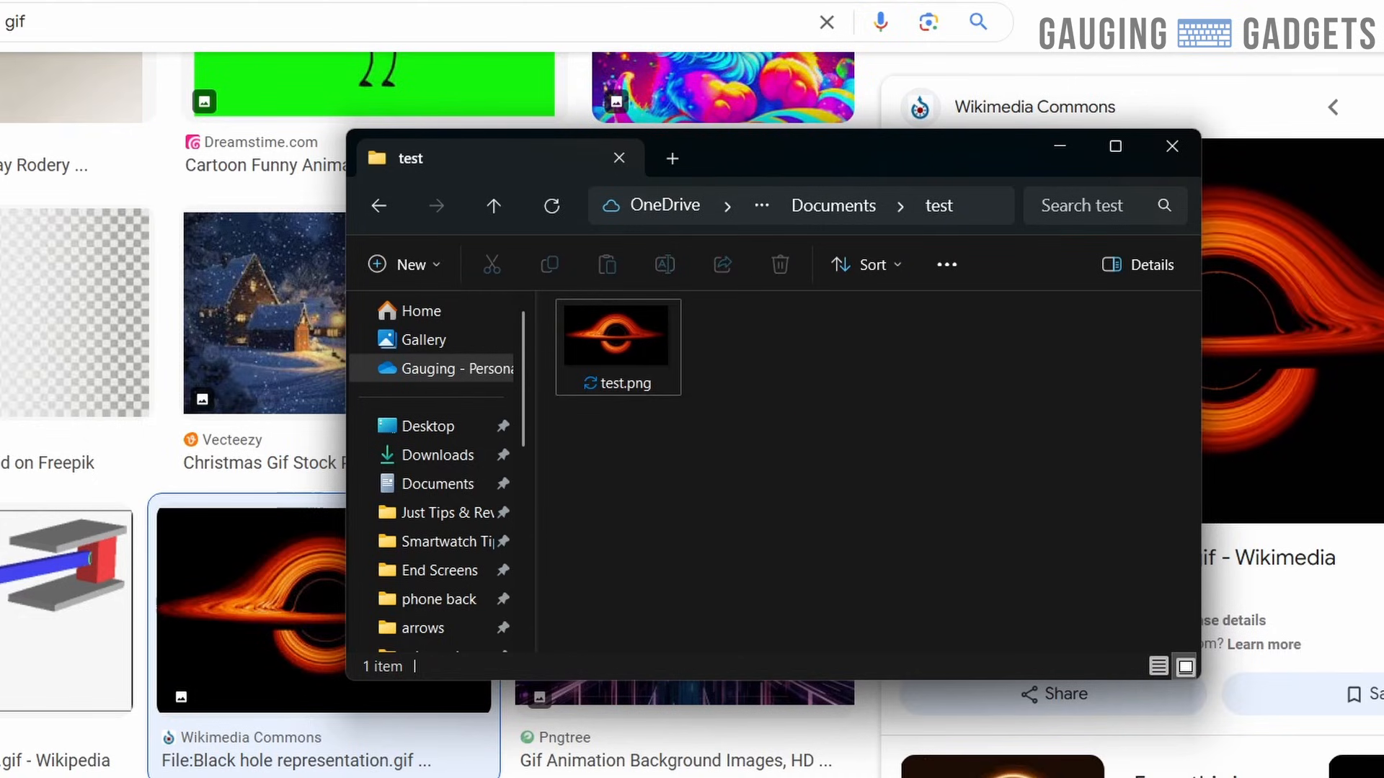
Upload test.png via Customize Chrome > Change theme so the new tab shows the black hole background.
{"action": "left_click", "coordinate": [1172, 145]}
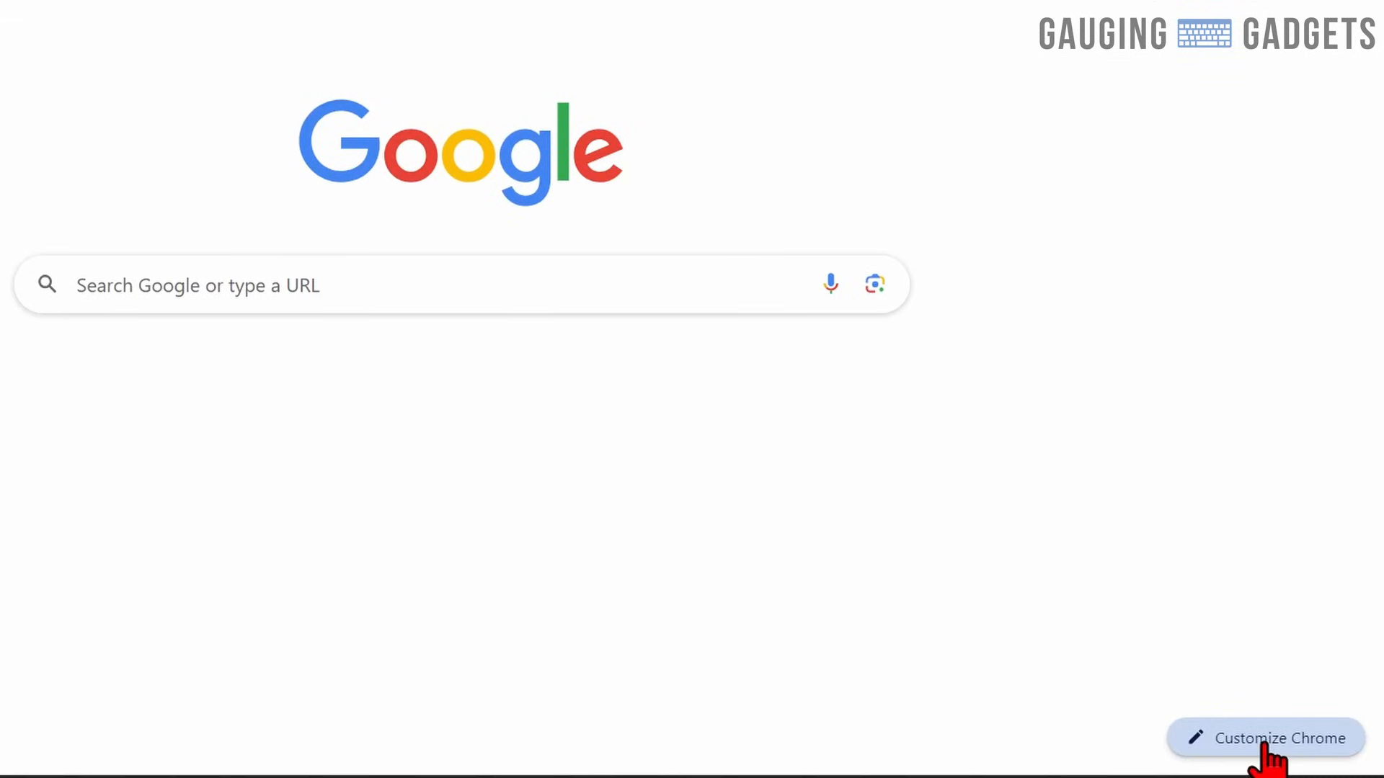
{"action": "left_click", "coordinate": [1264, 738]}
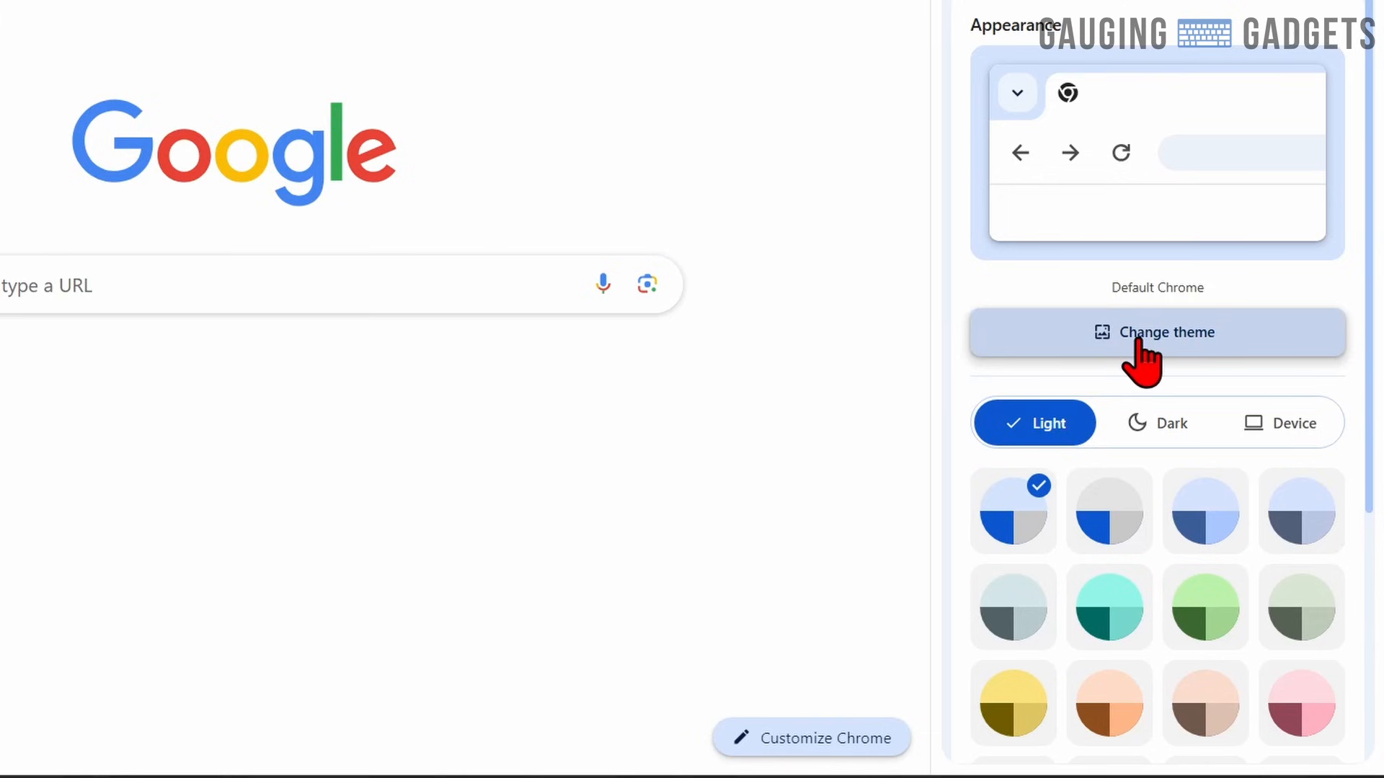
{"action": "left_click", "coordinate": [1156, 331]}
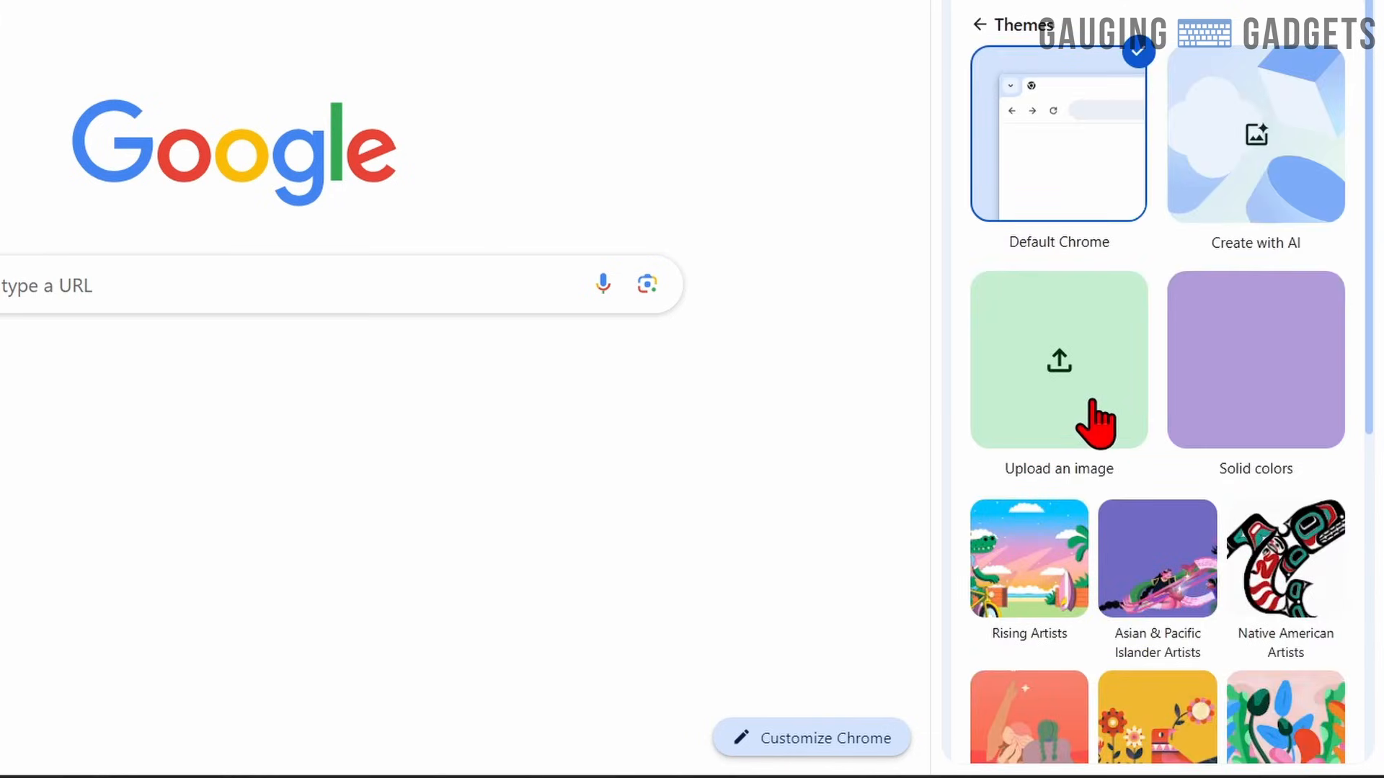
{"action": "left_click", "coordinate": [1057, 361]}
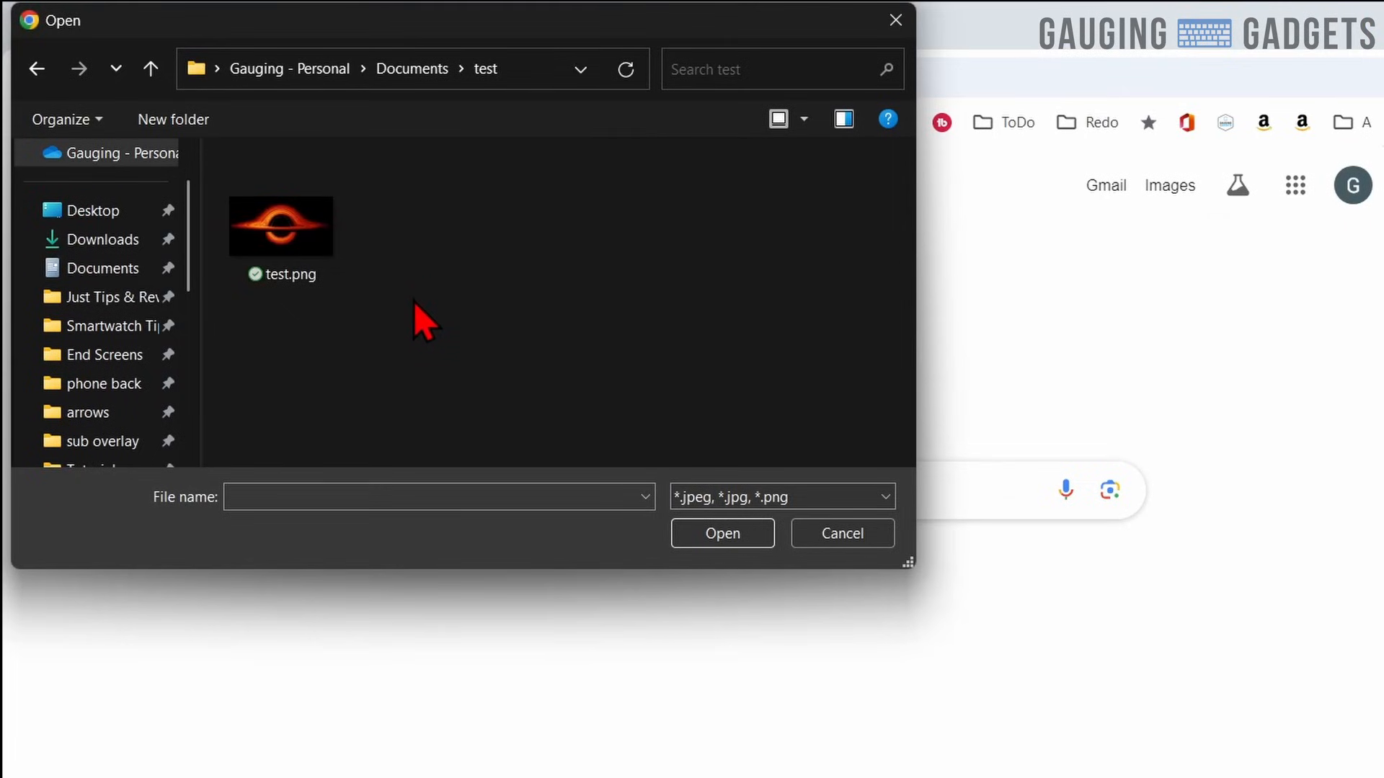
{"action": "left_click", "coordinate": [281, 226]}
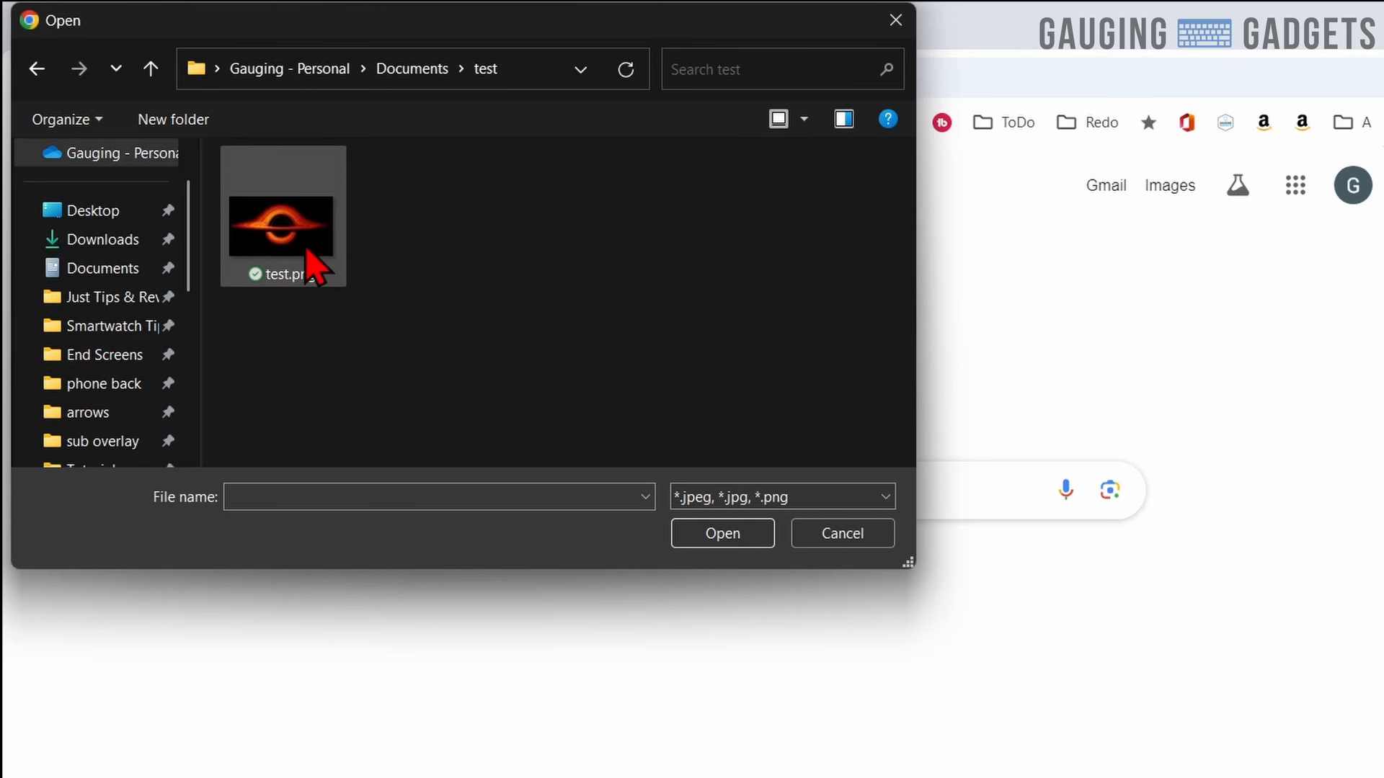
{"action": "left_click", "coordinate": [721, 534]}
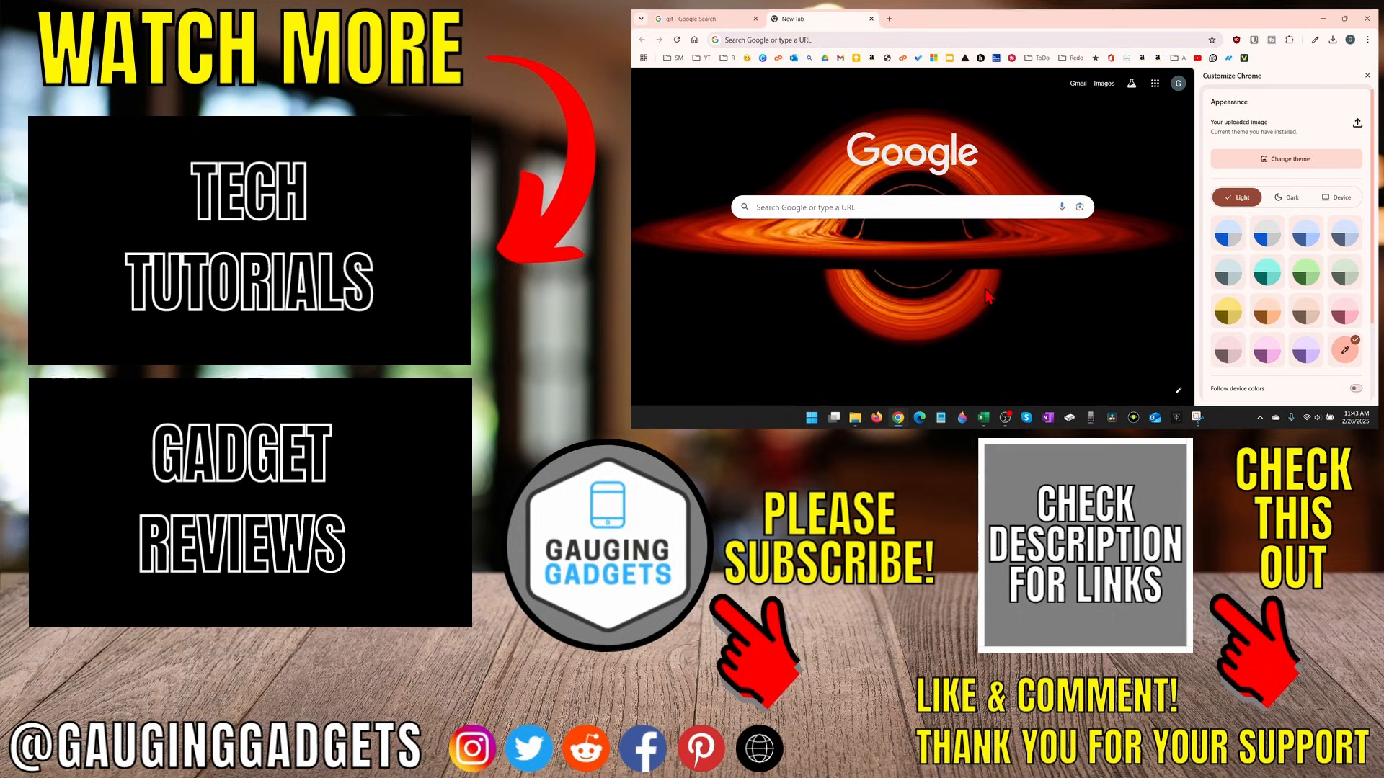
{"action": "left_click", "coordinate": [1368, 75]}
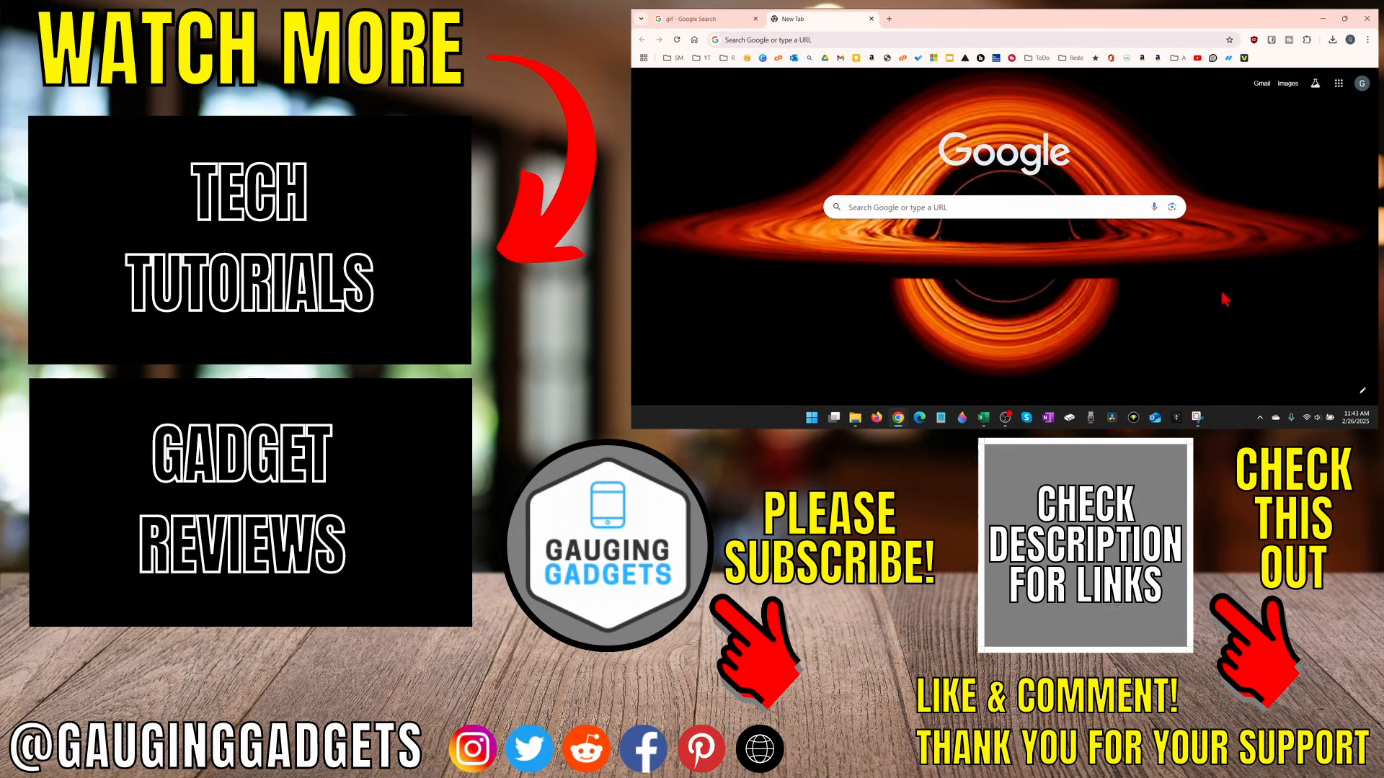